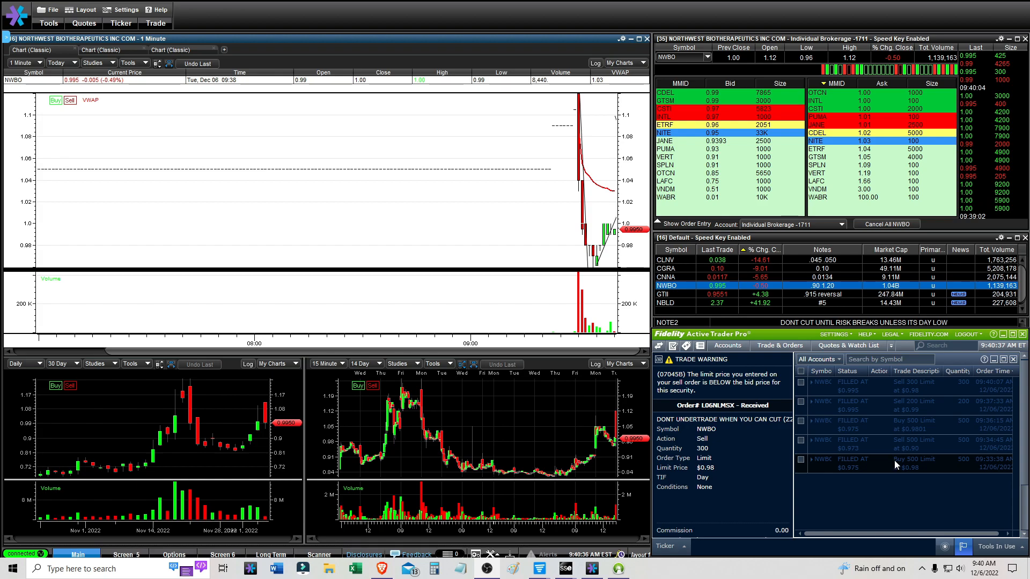
# - Inspect the NWBO price around 09:34 on the chart
pyautogui.click(727, 345)
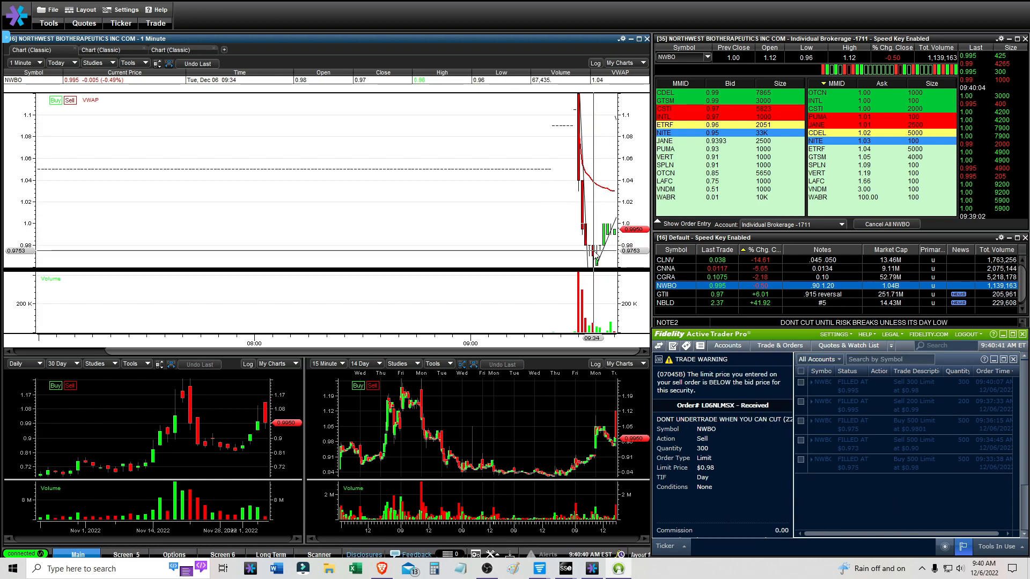
pyautogui.moveTo(591, 249)
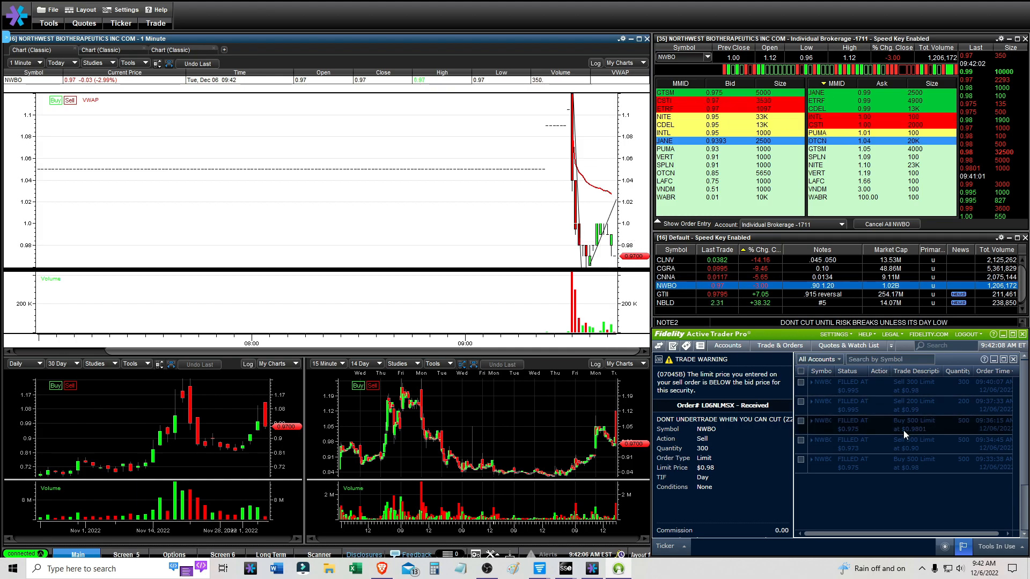
pyautogui.moveTo(550, 231)
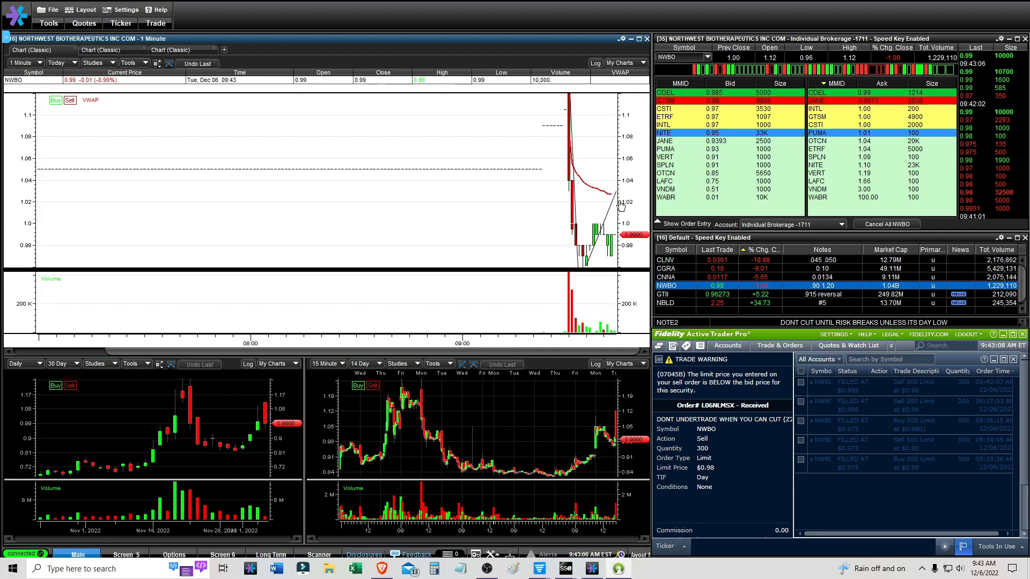
pyautogui.moveTo(597, 207)
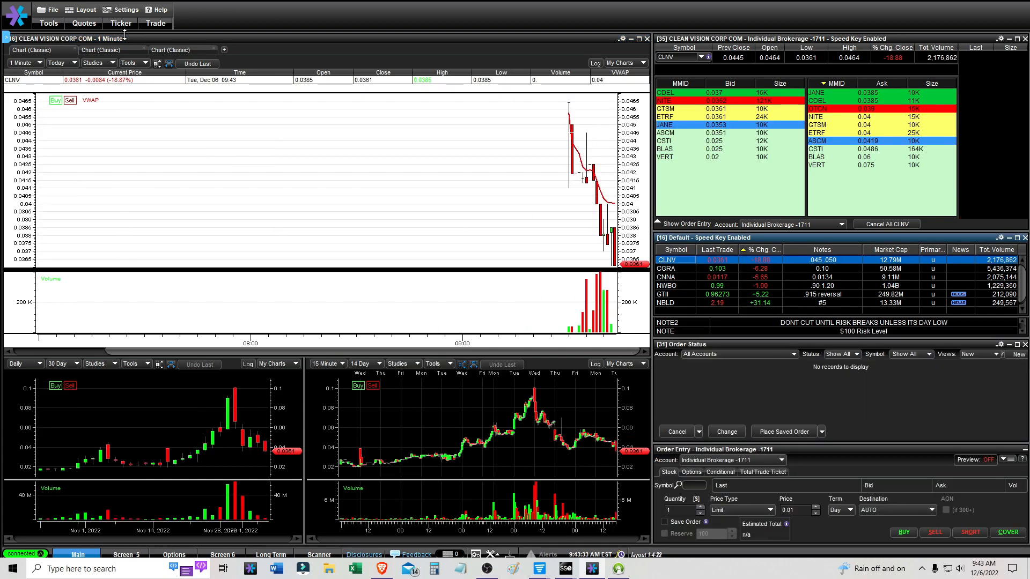
# - Load the CNNA, NWBO and GTII charts in turn from the watchlist
pyautogui.click(23, 62)
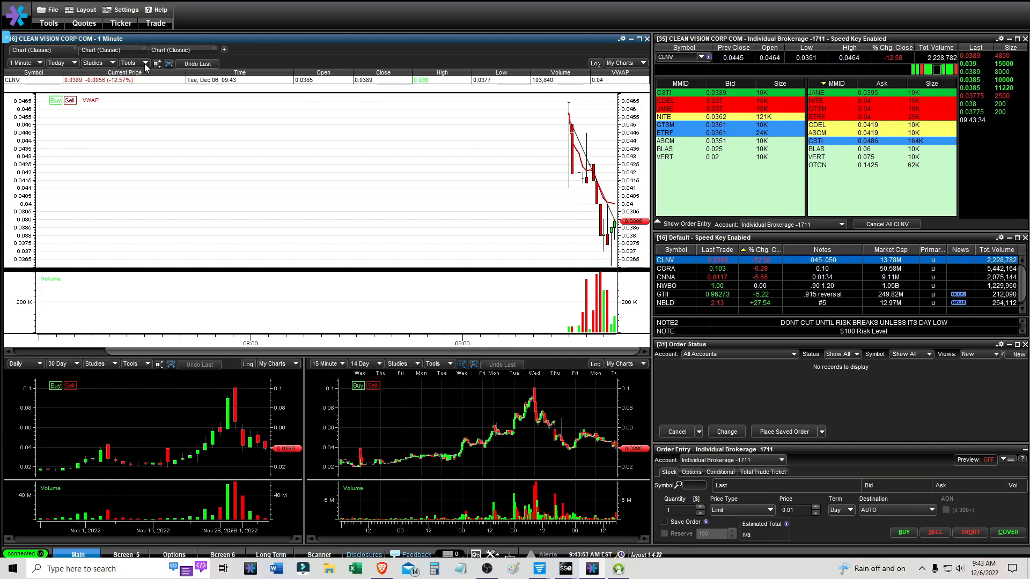
pyautogui.click(665, 277)
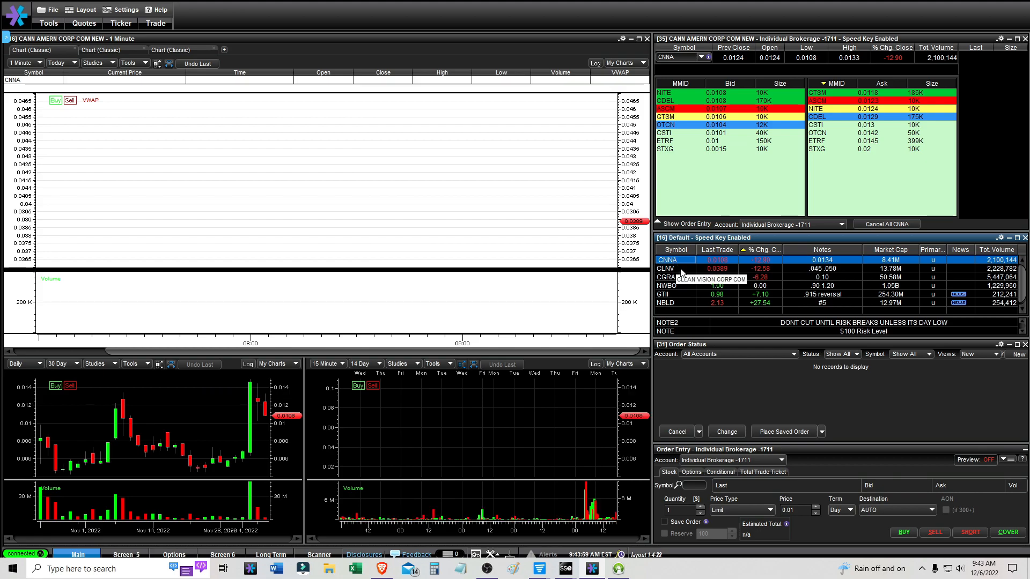
pyautogui.click(667, 285)
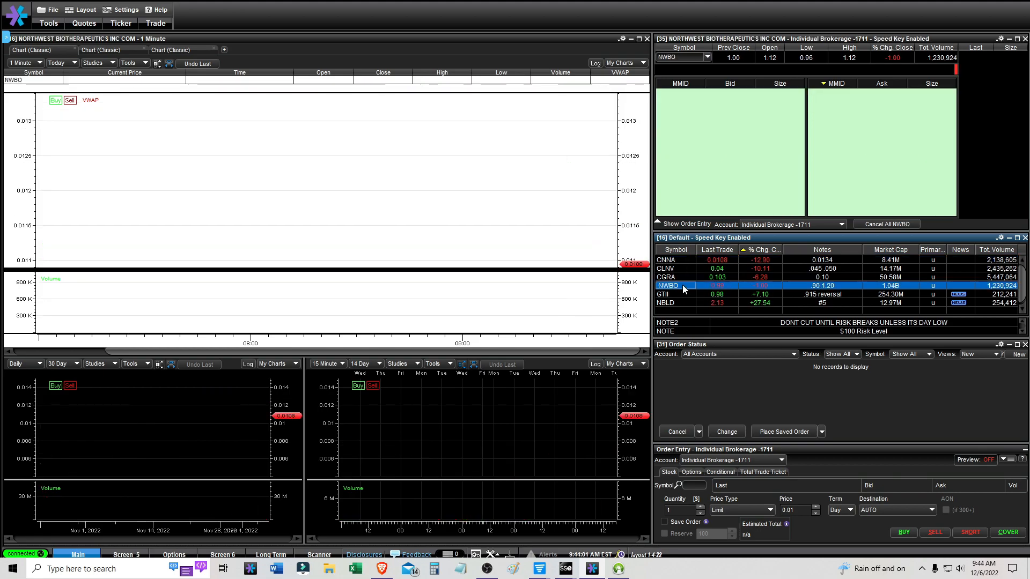
pyautogui.click(665, 294)
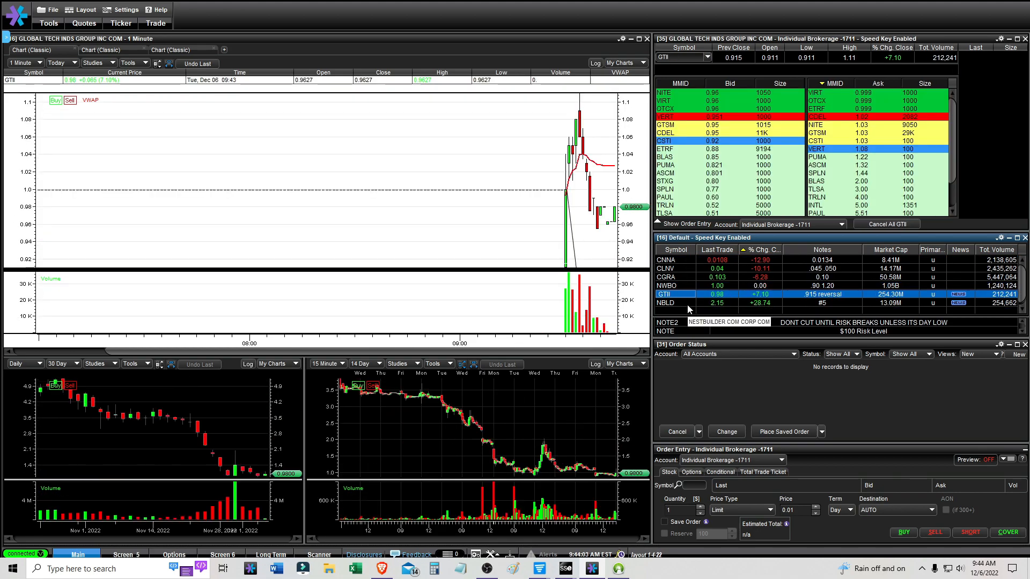
# - Remove the GTII trend line, then load the NBLD and NWBO charts
pyautogui.rightClick(568, 190)
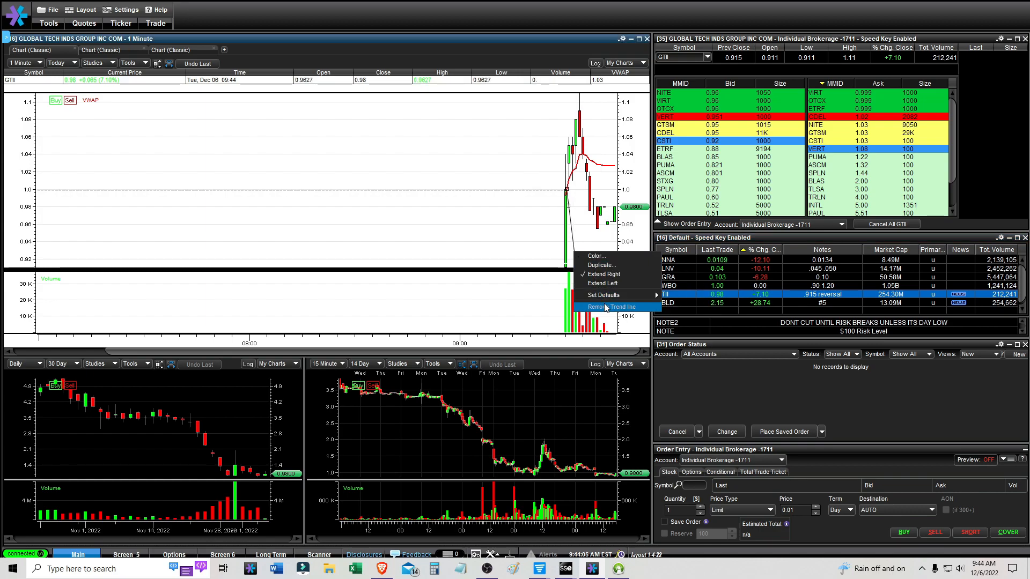
pyautogui.click(612, 307)
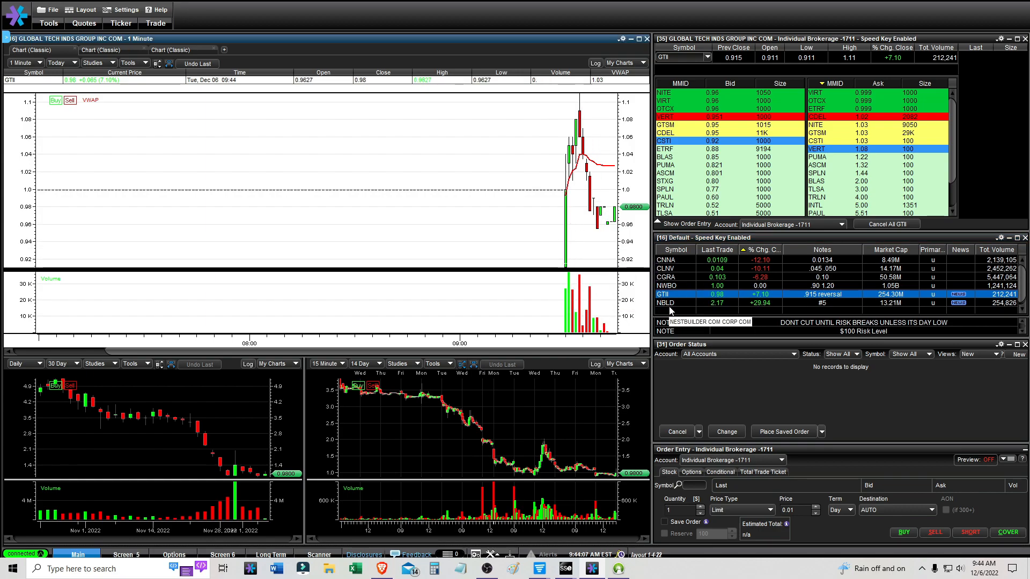
pyautogui.click(665, 303)
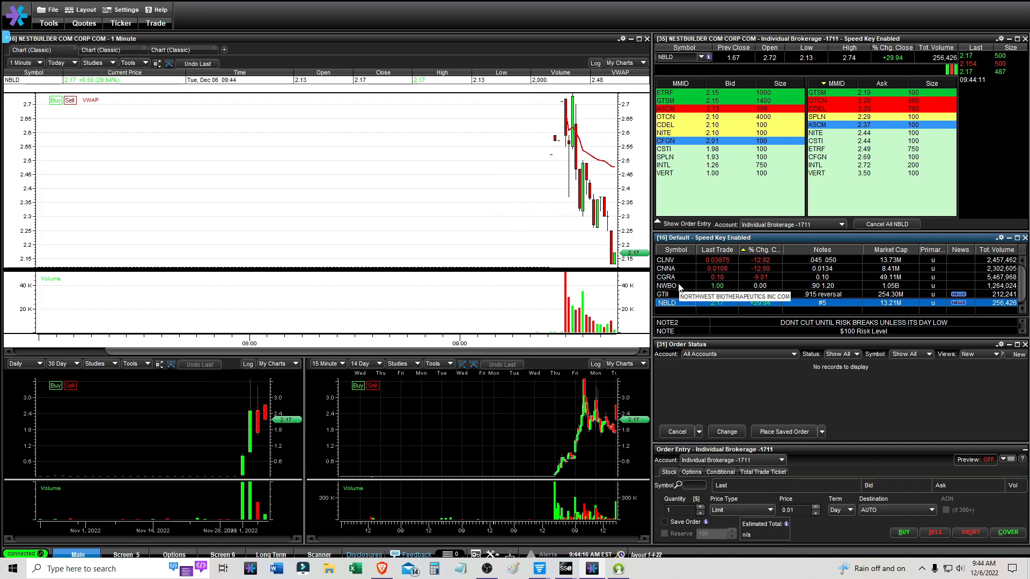
pyautogui.click(667, 285)
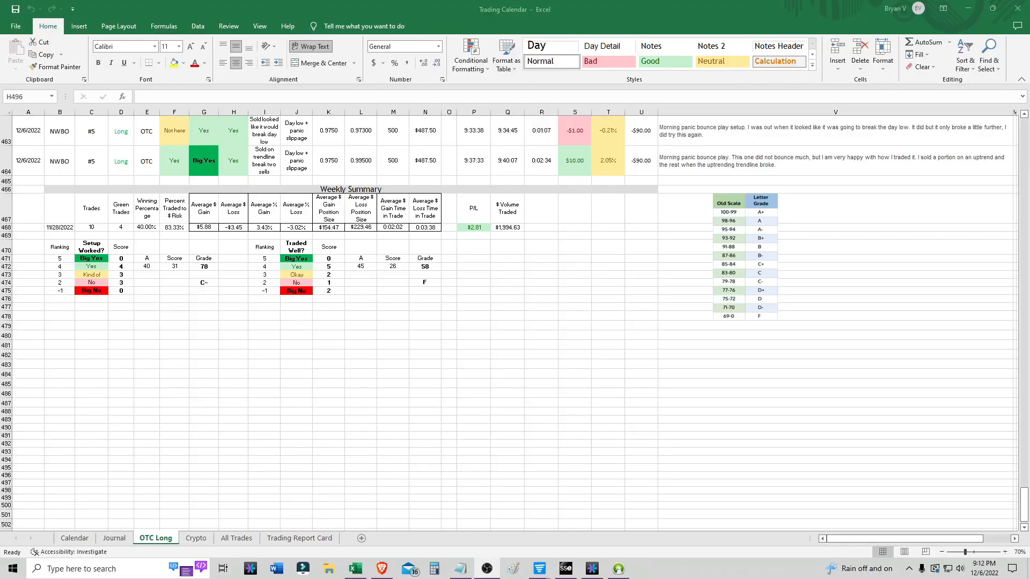
pyautogui.moveTo(903, 230)
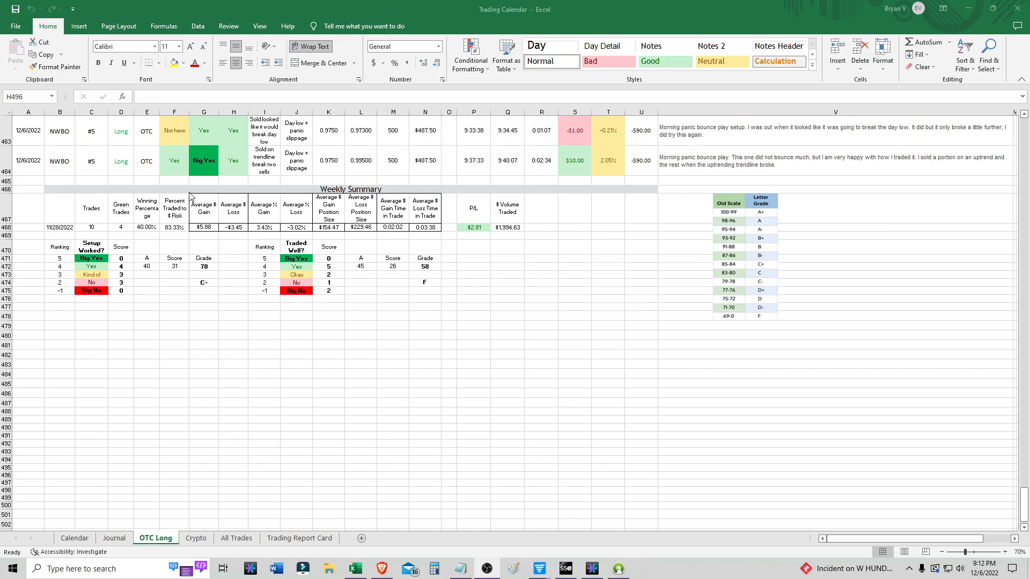
# - Leave the OTC Long sheet and return to NWBO's full-day chart
pyautogui.click(174, 161)
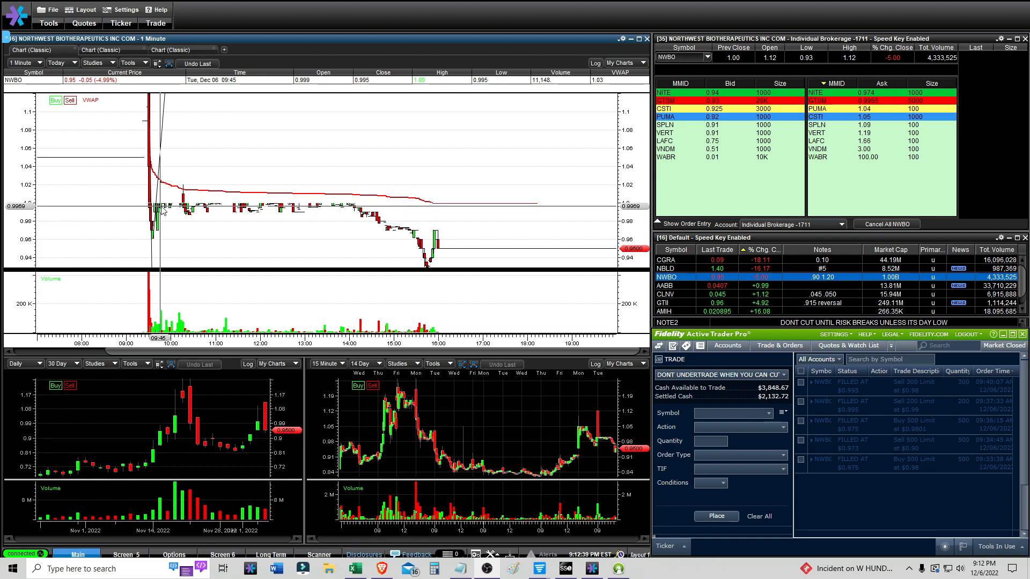
# - Hide extended hours on CGRA's one-minute chart, then load NBLD and open its chart options
pyautogui.click(665, 260)
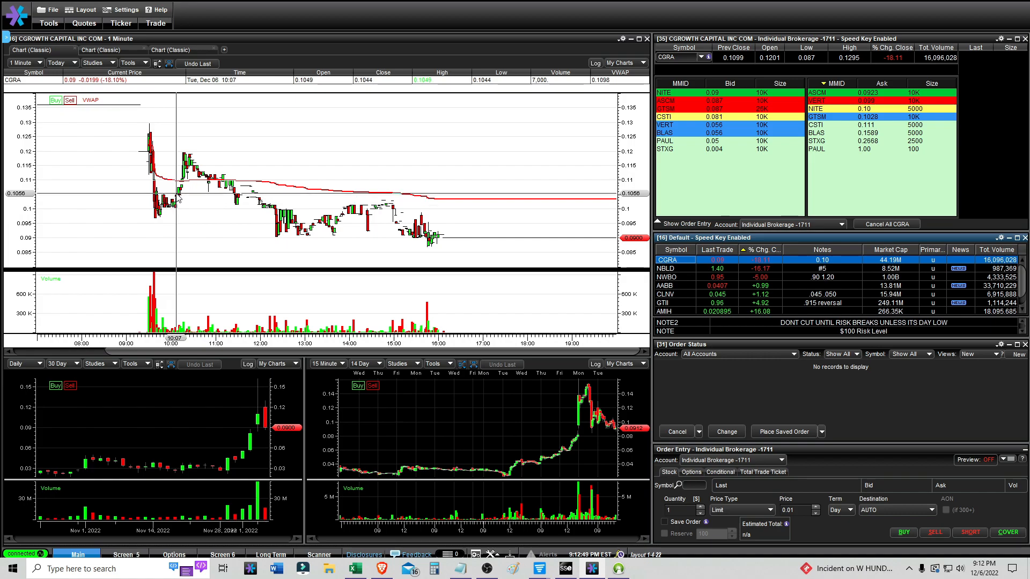
pyautogui.rightClick(175, 199)
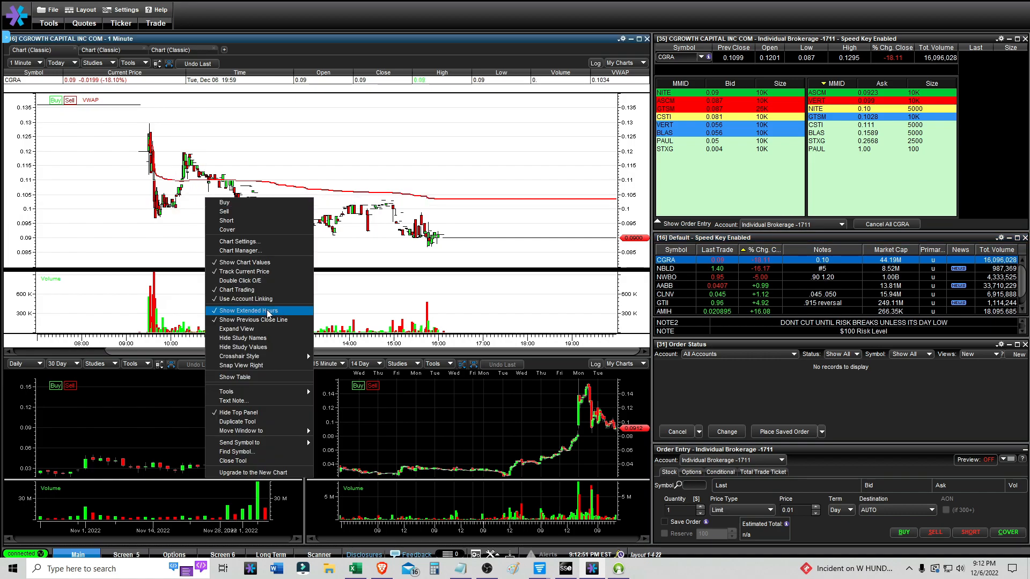
pyautogui.click(250, 310)
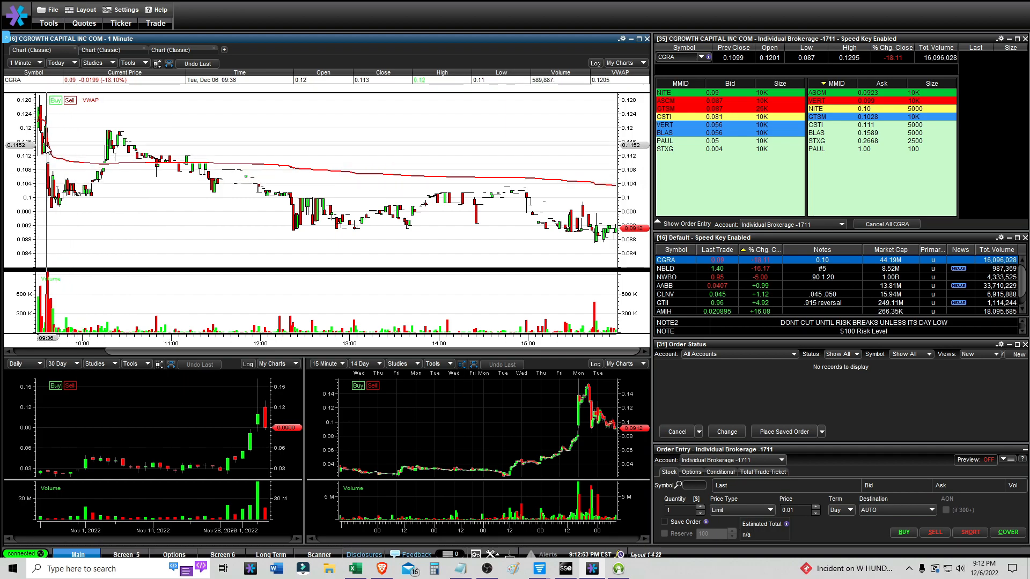
pyautogui.moveTo(187, 339)
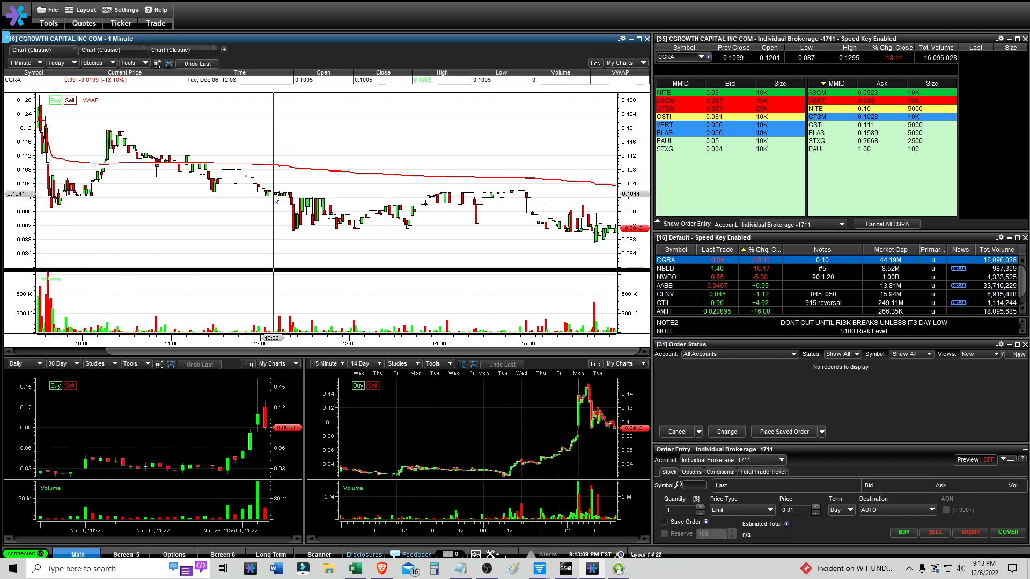
pyautogui.click(665, 268)
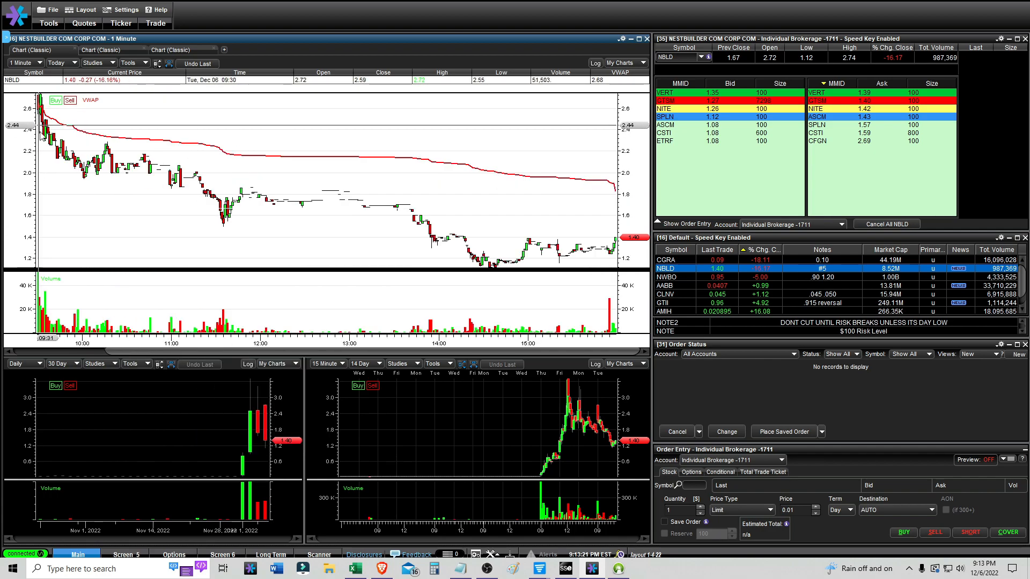
pyautogui.rightClick(204, 302)
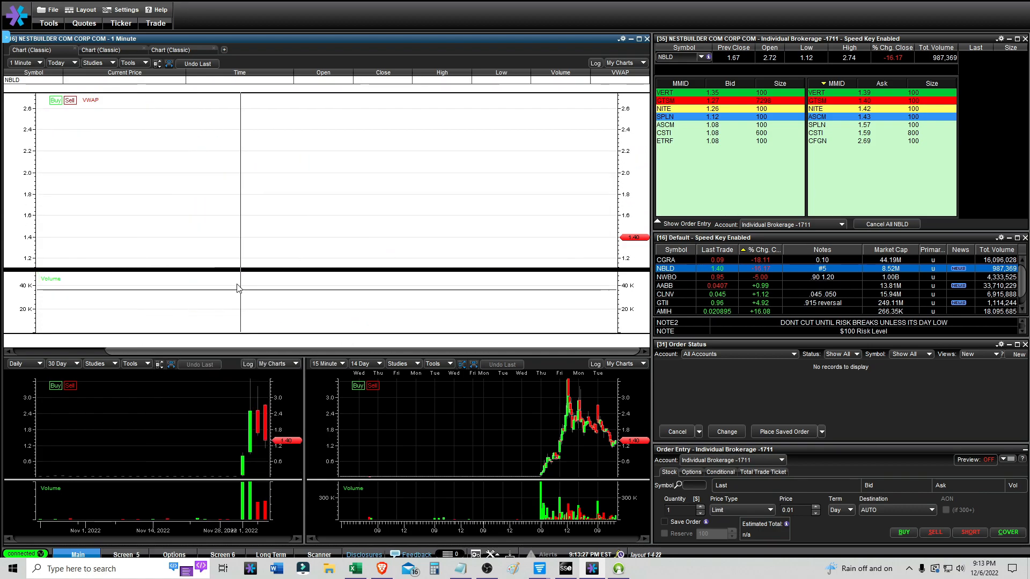
# - Load NWBO, switch to AABB, and view AABB's 15-minute, 20-day chart
pyautogui.click(667, 277)
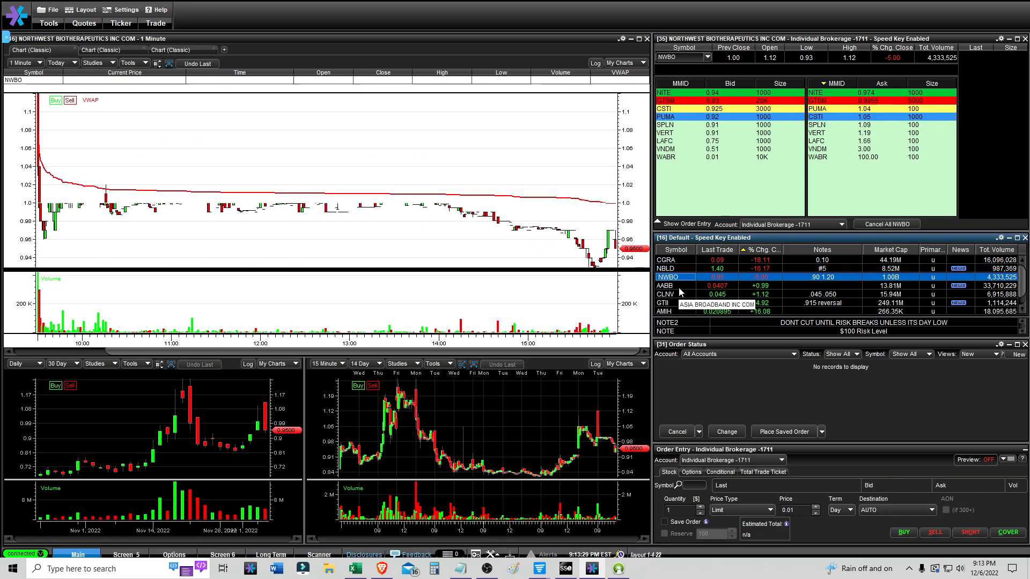
pyautogui.moveTo(146, 199)
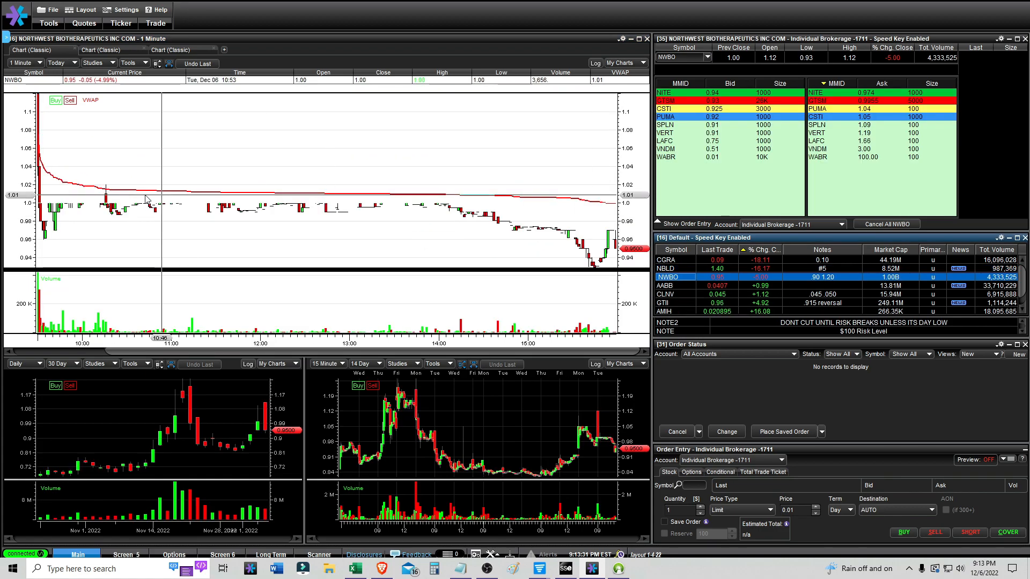
pyautogui.click(668, 284)
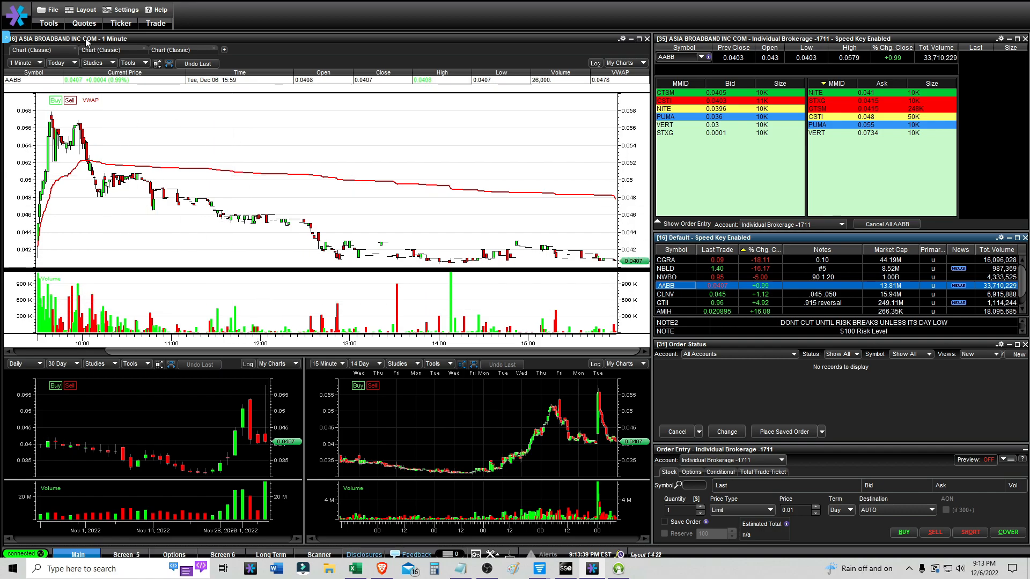
pyautogui.click(24, 63)
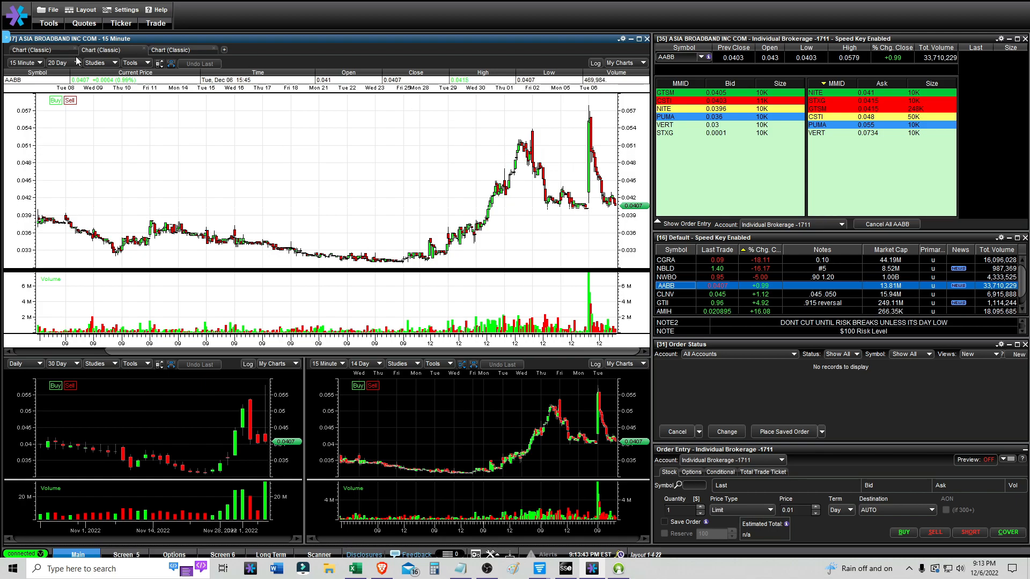
# - View AABB's one-year daily chart, then return to its one-minute intraday chart
pyautogui.click(23, 62)
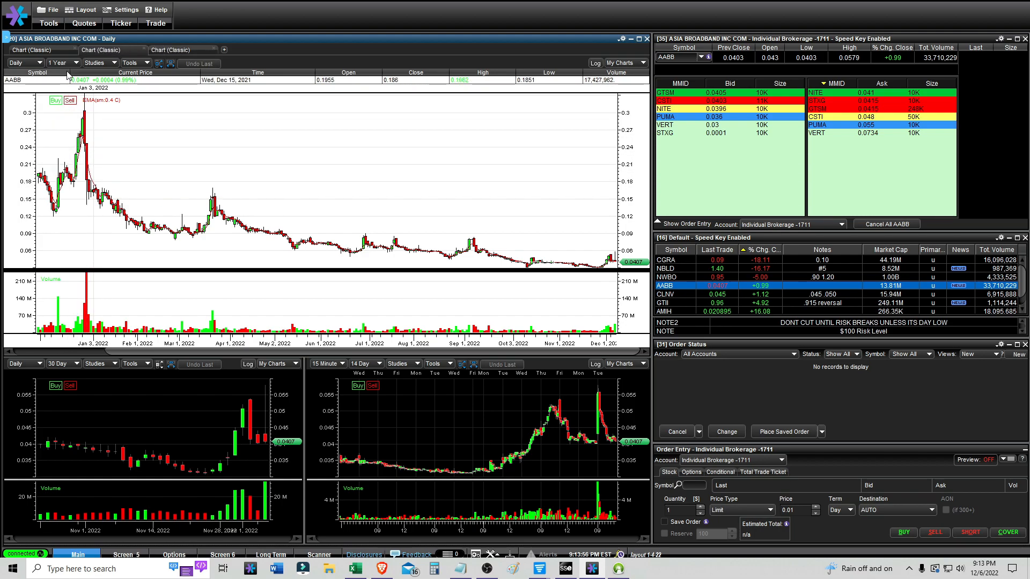
pyautogui.click(59, 63)
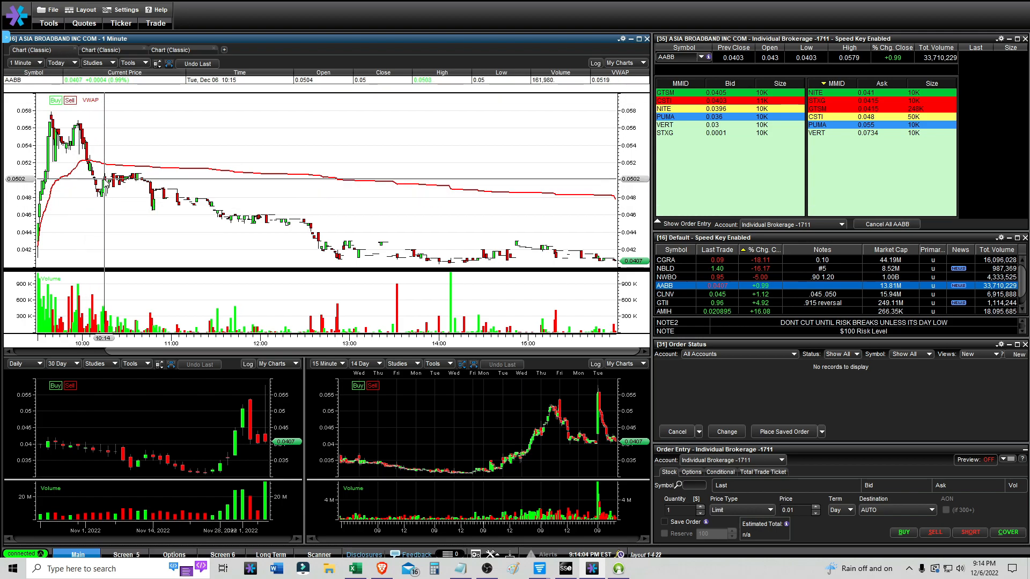
pyautogui.moveTo(100, 179)
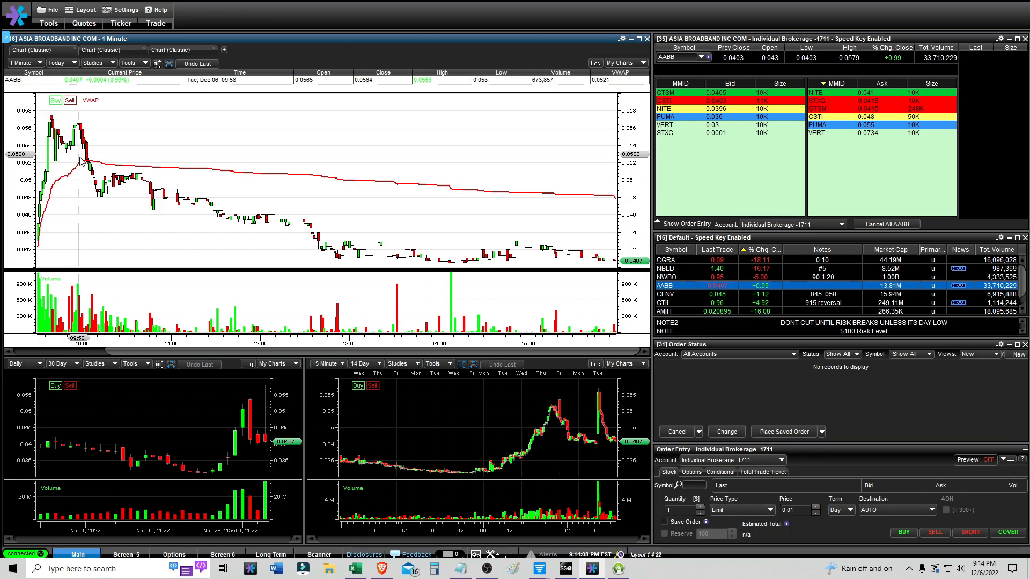
pyautogui.moveTo(115, 172)
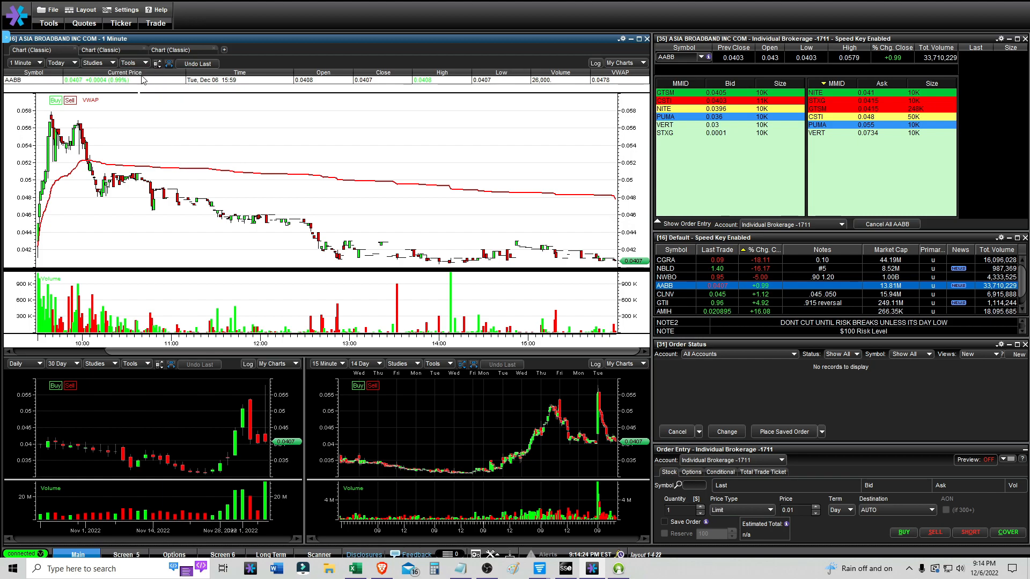
pyautogui.moveTo(512, 217)
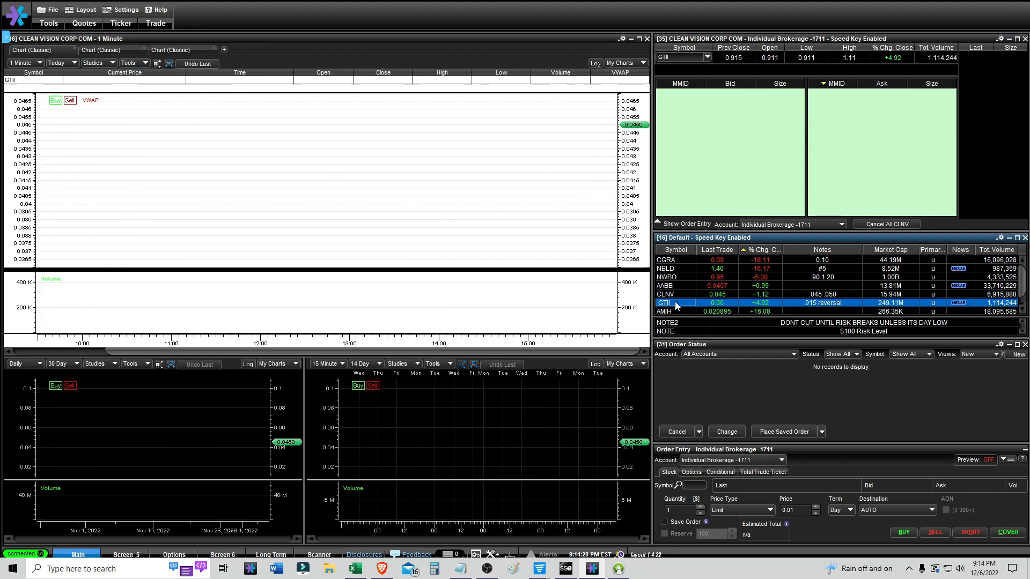
# - Load CLNV, GTII, then AMIH into the charts from the watchlist
pyautogui.click(666, 295)
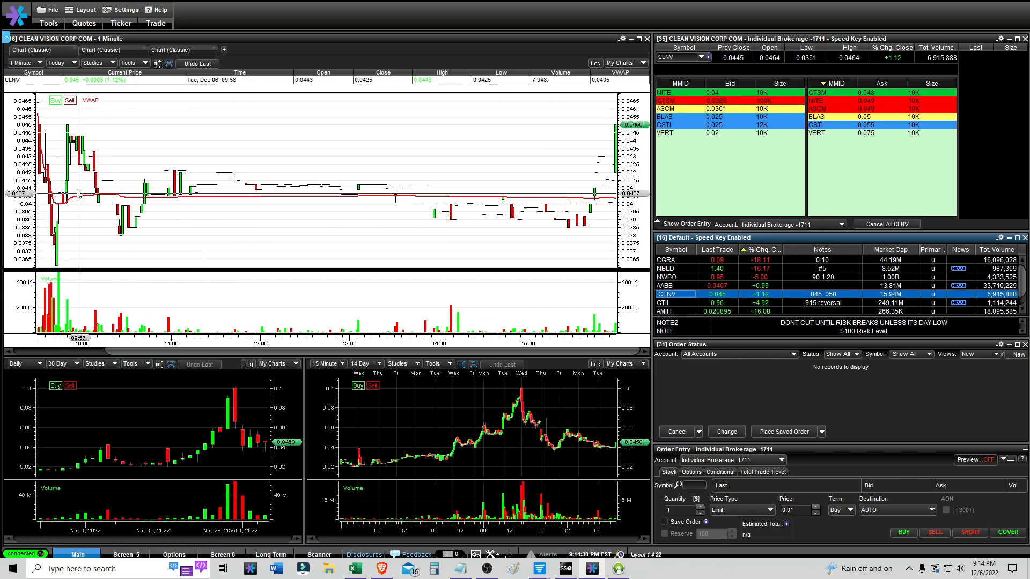
pyautogui.click(665, 302)
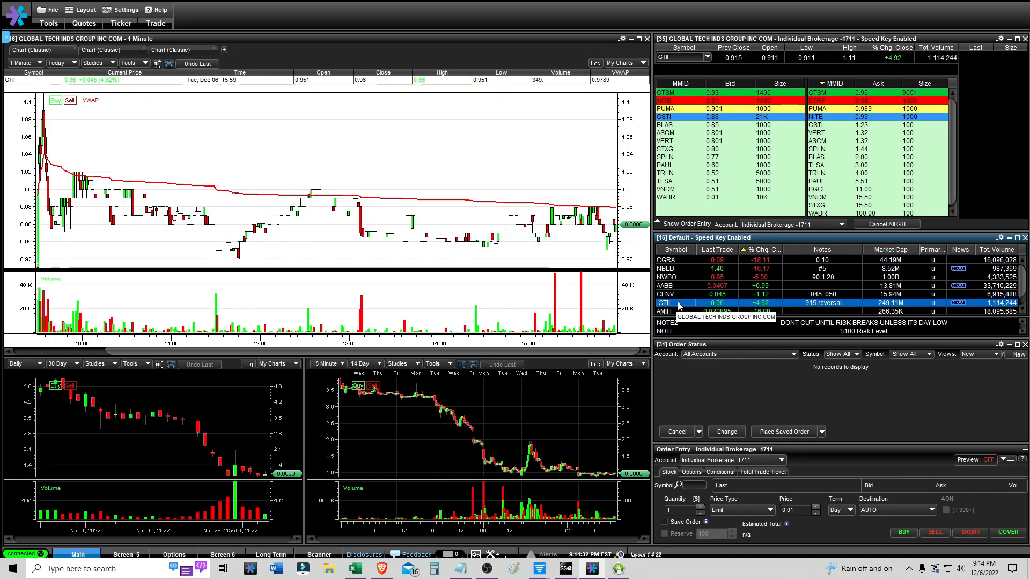
pyautogui.click(665, 311)
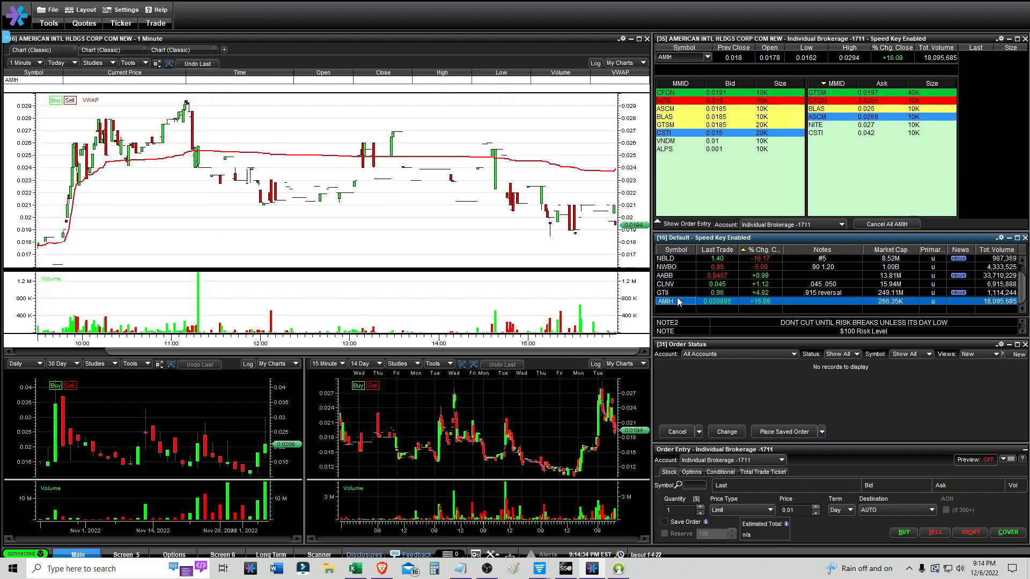
pyautogui.moveTo(71, 213)
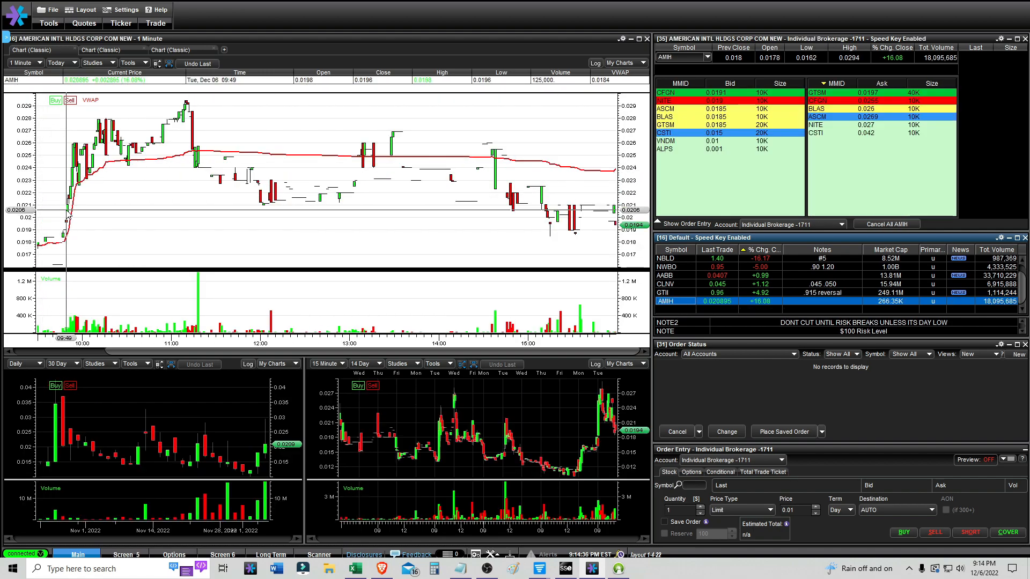
pyautogui.moveTo(100, 215)
pyautogui.write('MMTLP')
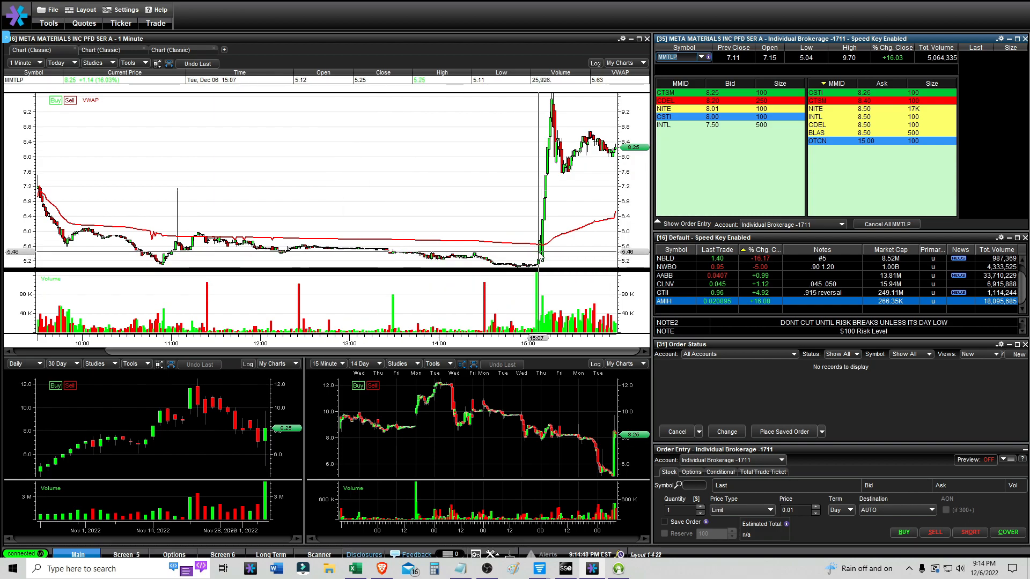
pyautogui.click(23, 62)
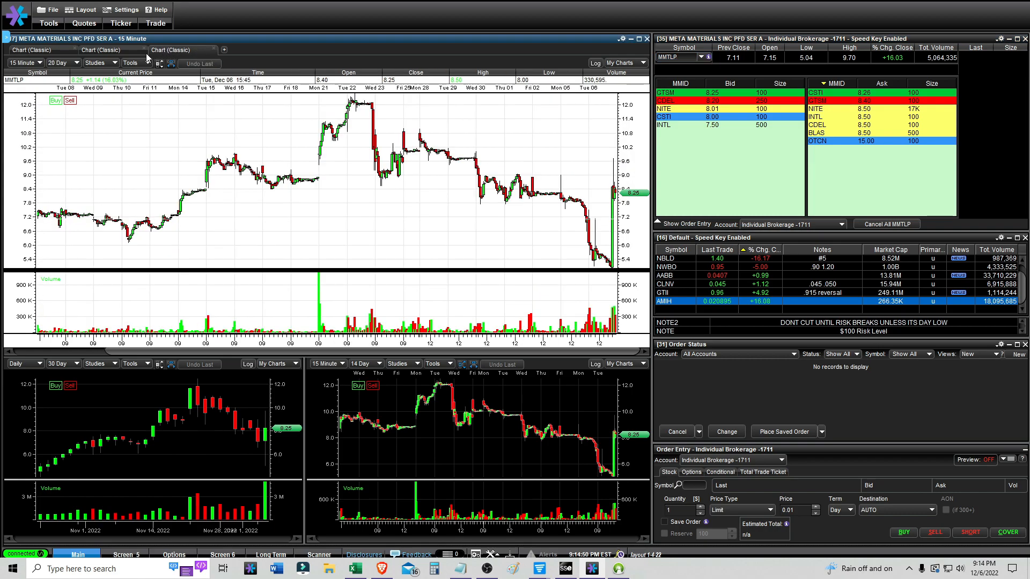
pyautogui.click(26, 64)
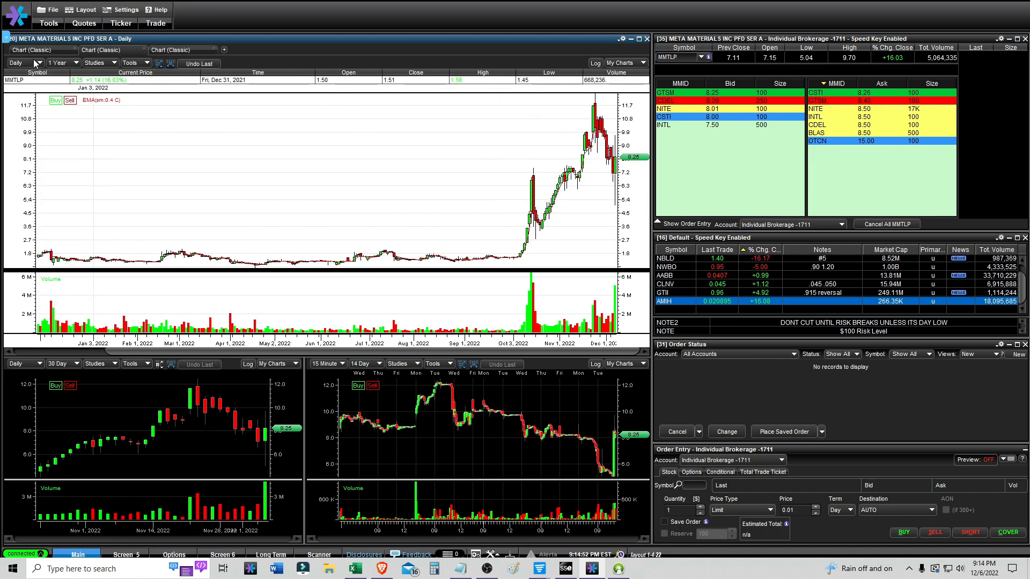
pyautogui.click(23, 62)
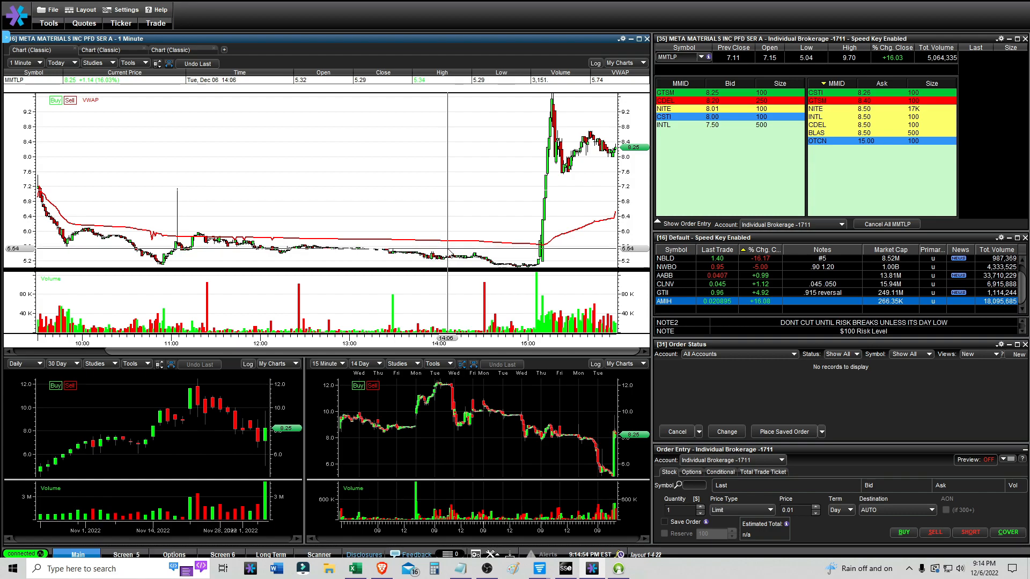
pyautogui.moveTo(450, 251)
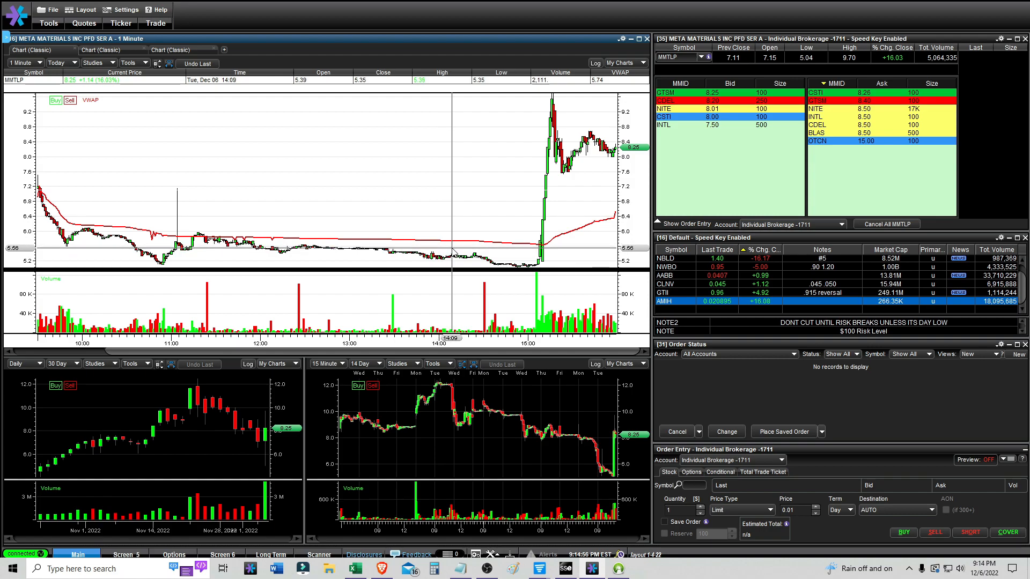